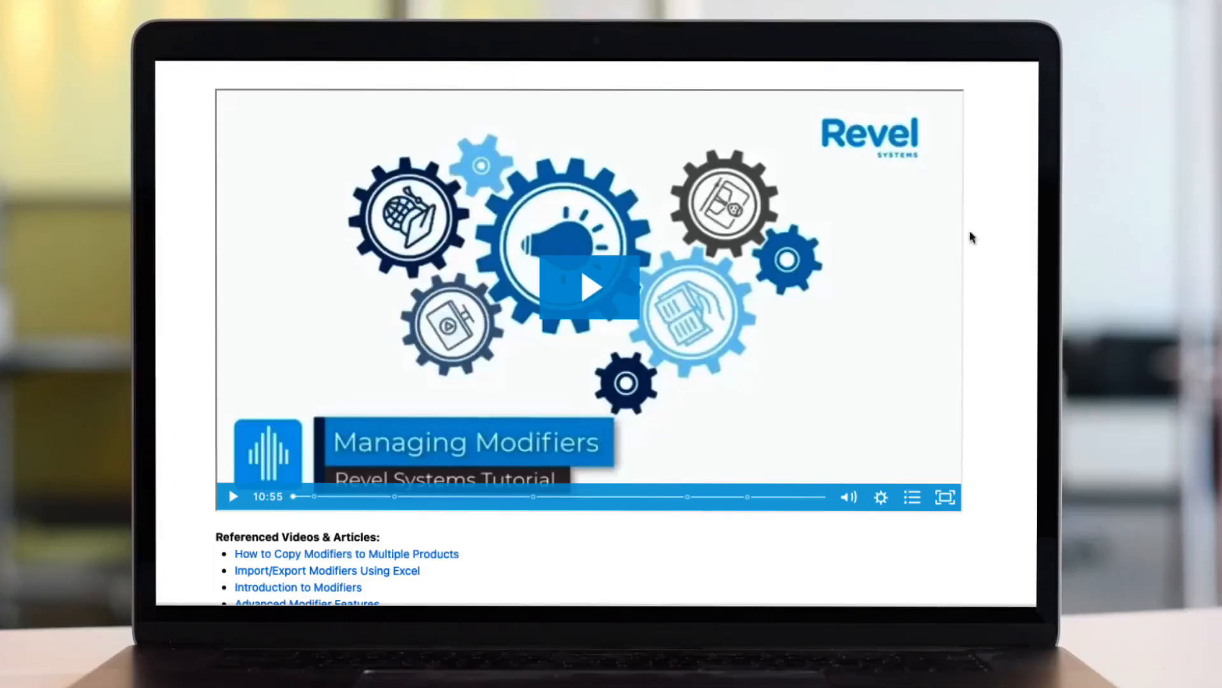
Show the Managing Modifiers tutorial video's chapter list on the Revel support page.
{"action": "left_click", "coordinate": [913, 497]}
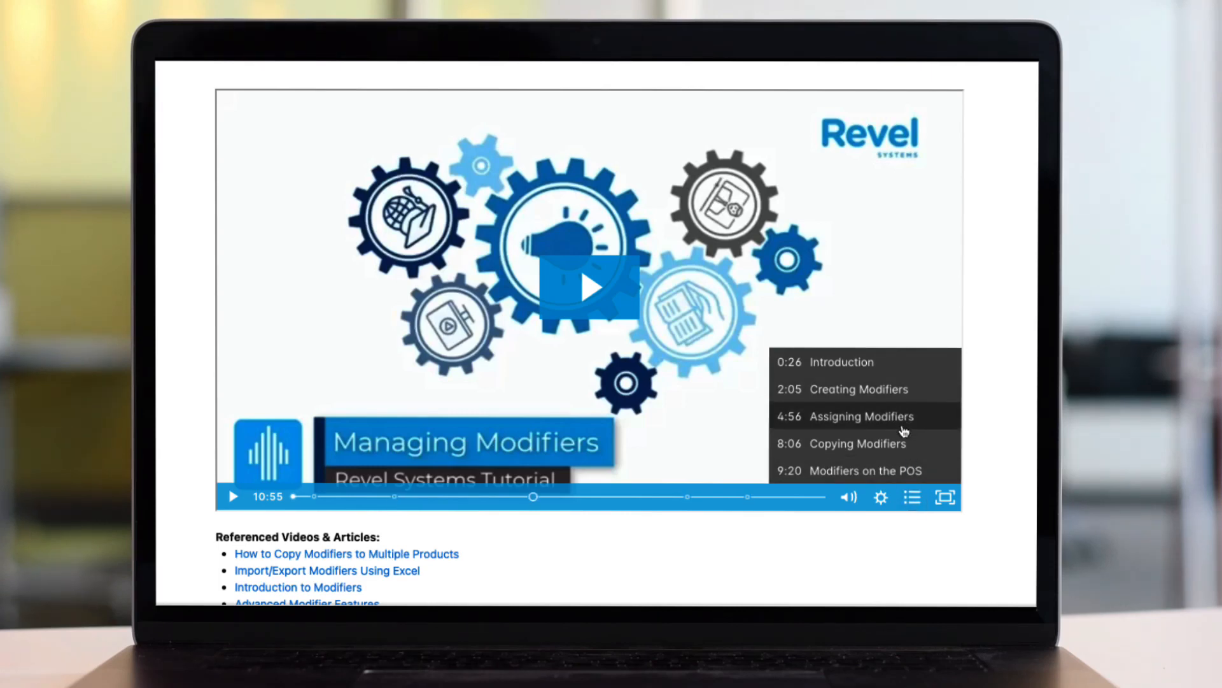
{"action": "mouse_move", "coordinate": [601, 531]}
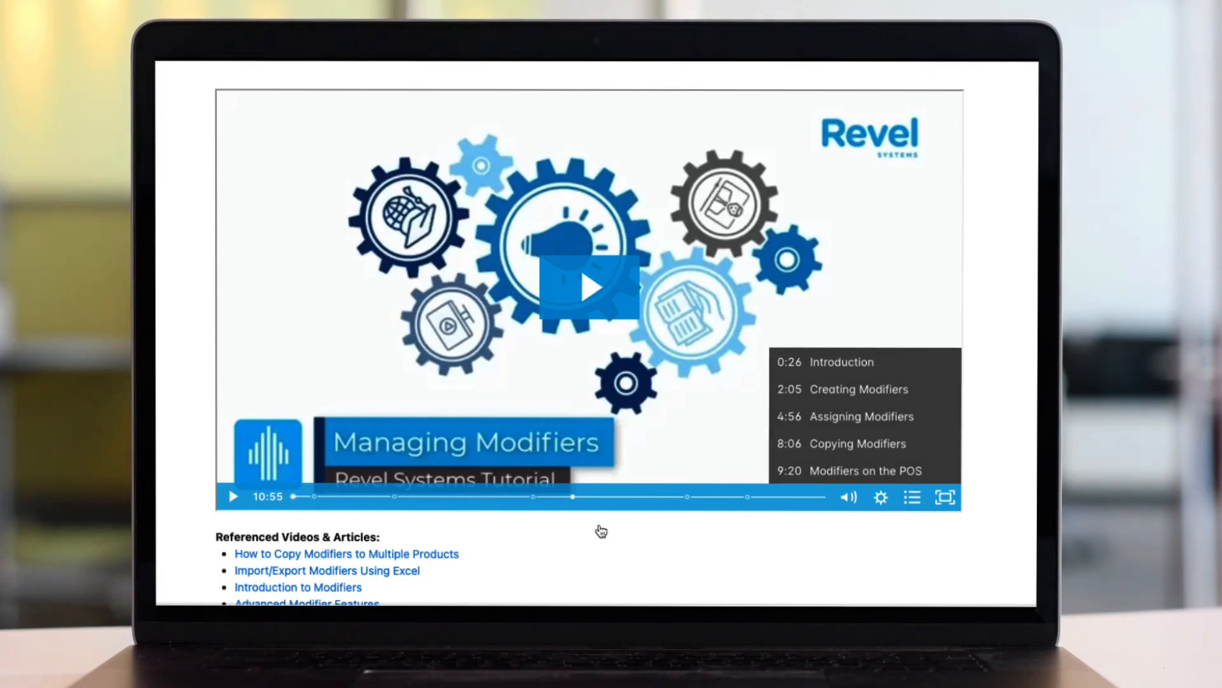
{"action": "mouse_move", "coordinate": [687, 496]}
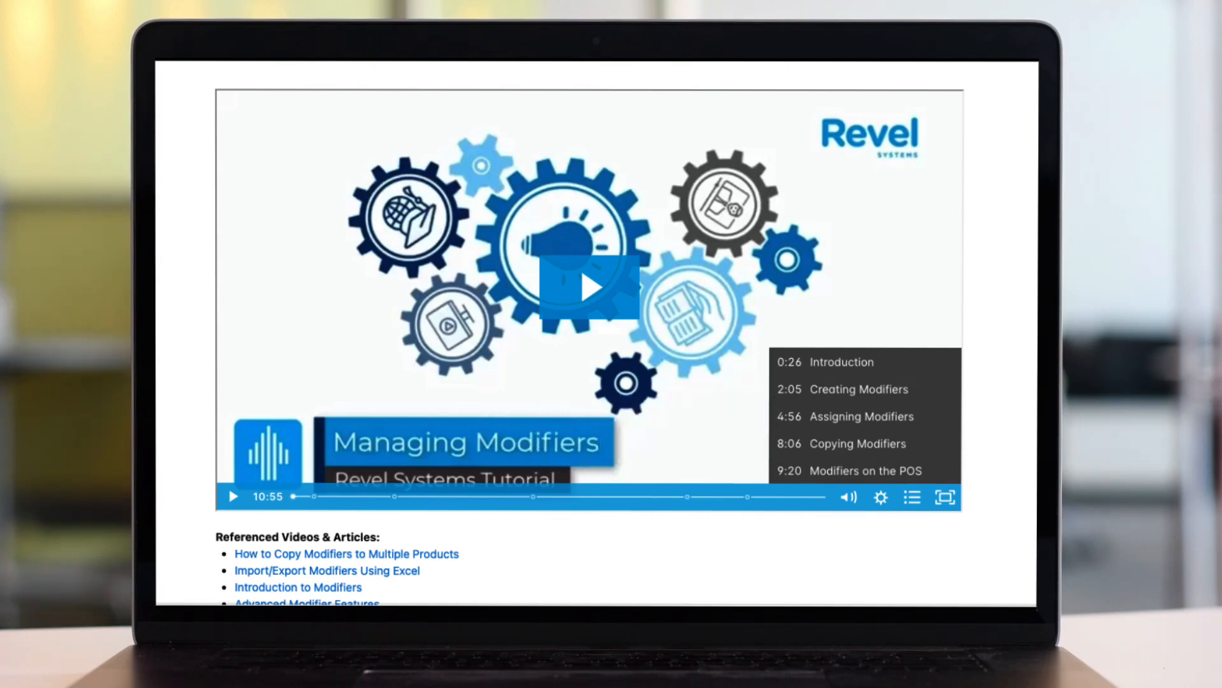
{"action": "left_click", "coordinate": [590, 286]}
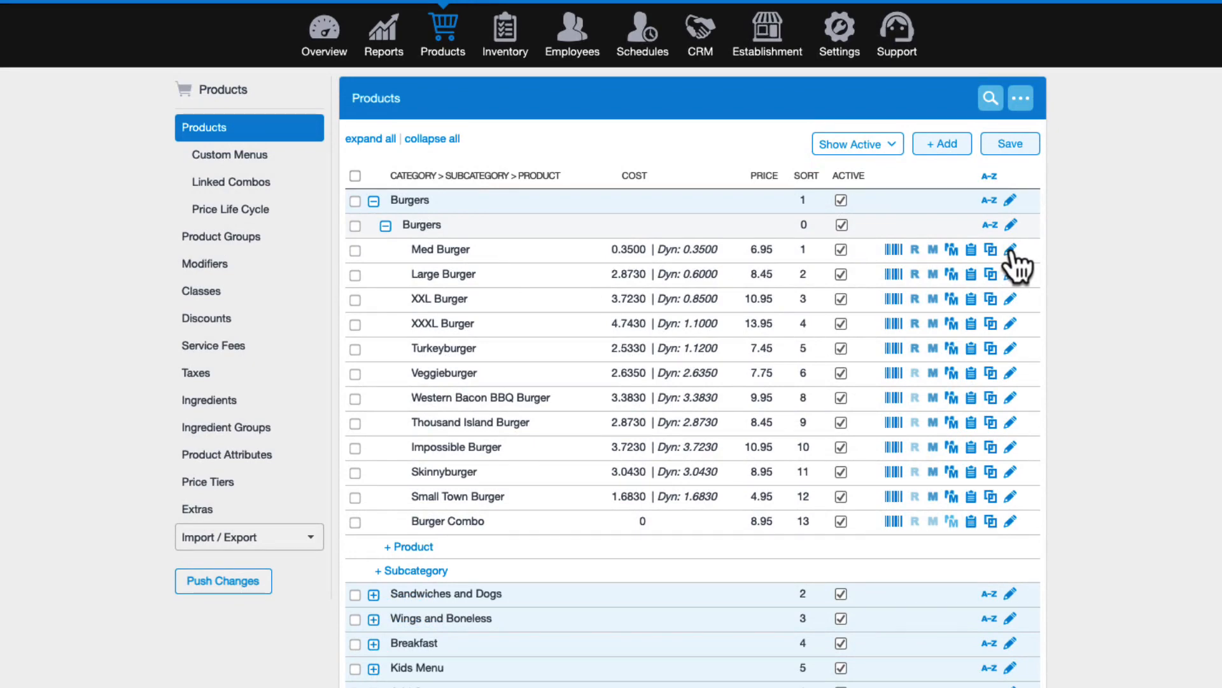
Add KDS1 to Med Burger's Printers under Display/Print Options and save the product.
{"action": "left_click", "coordinate": [990, 249]}
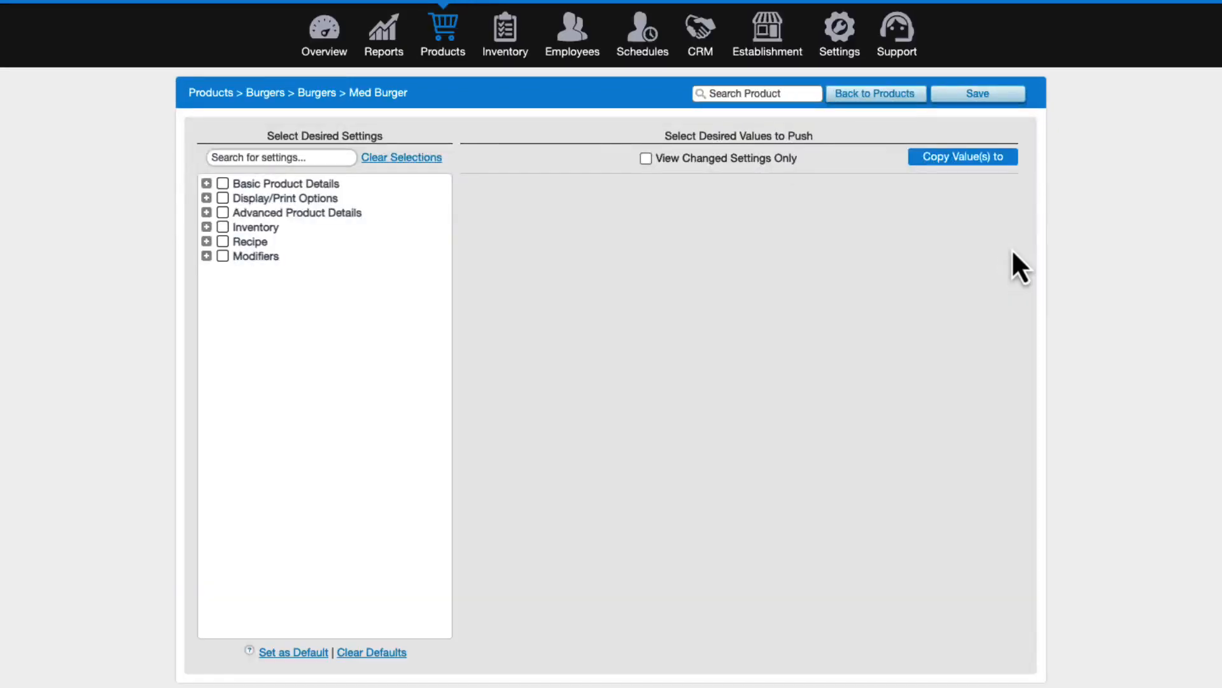
{"action": "left_click", "coordinate": [206, 198]}
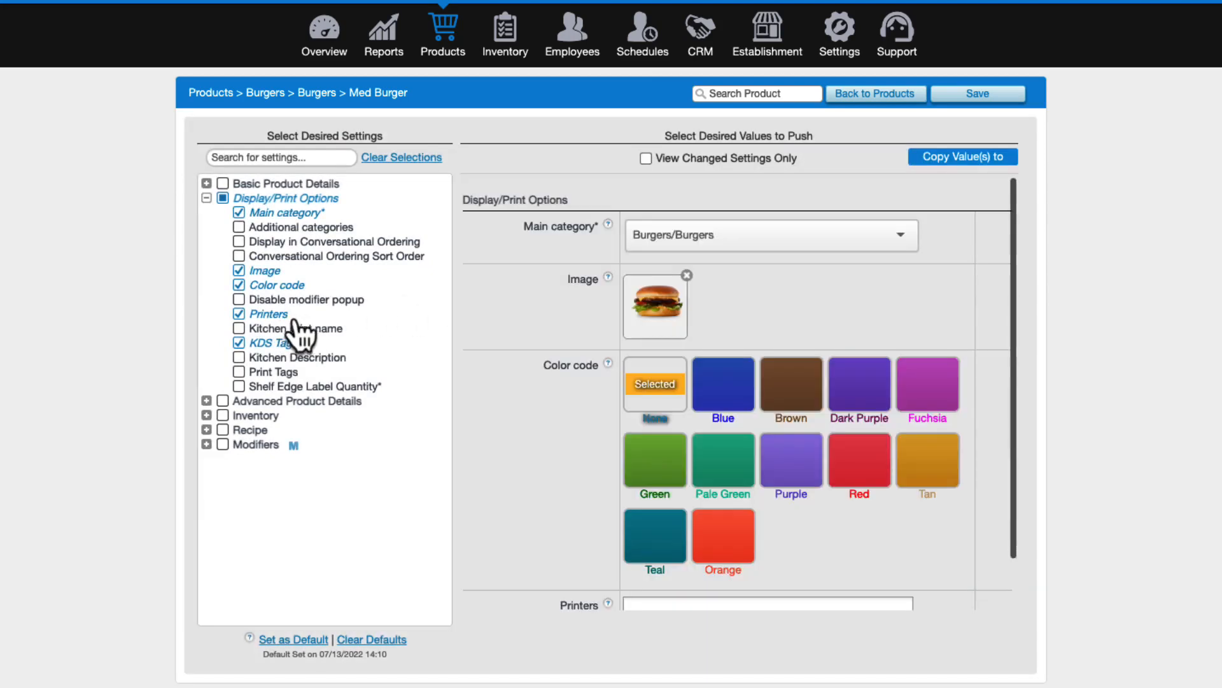
{"action": "scroll", "scroll_direction": "down", "scroll_amount": 3}
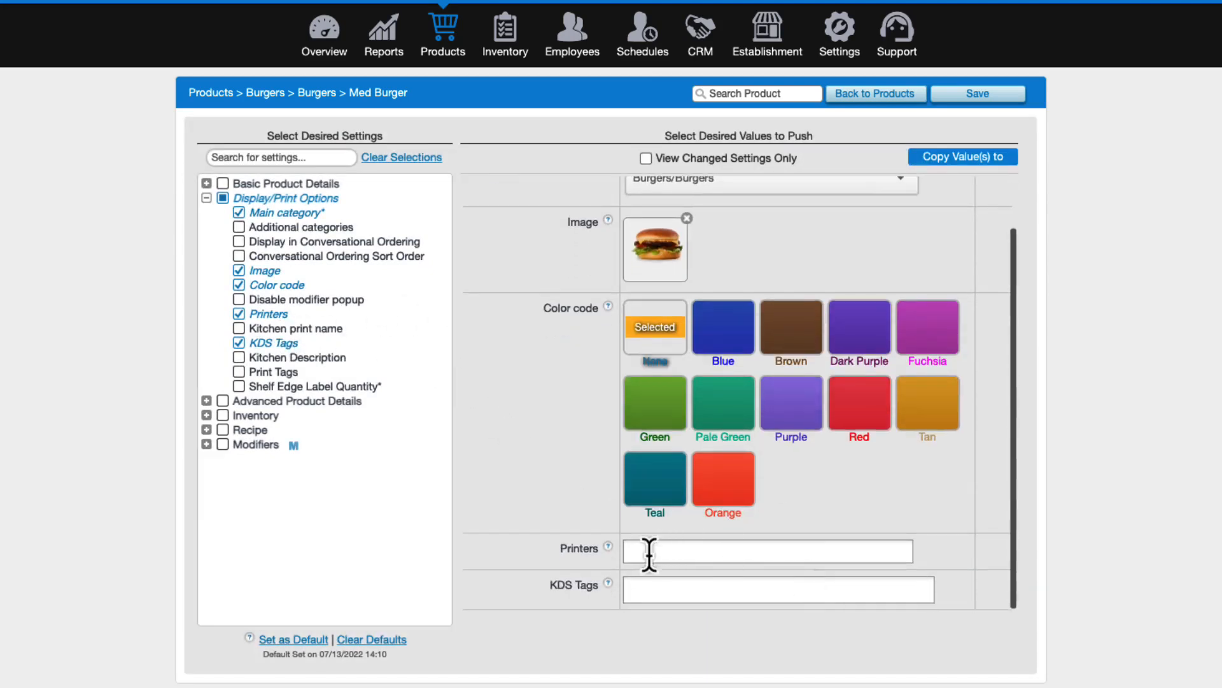
{"action": "left_click", "coordinate": [768, 552]}
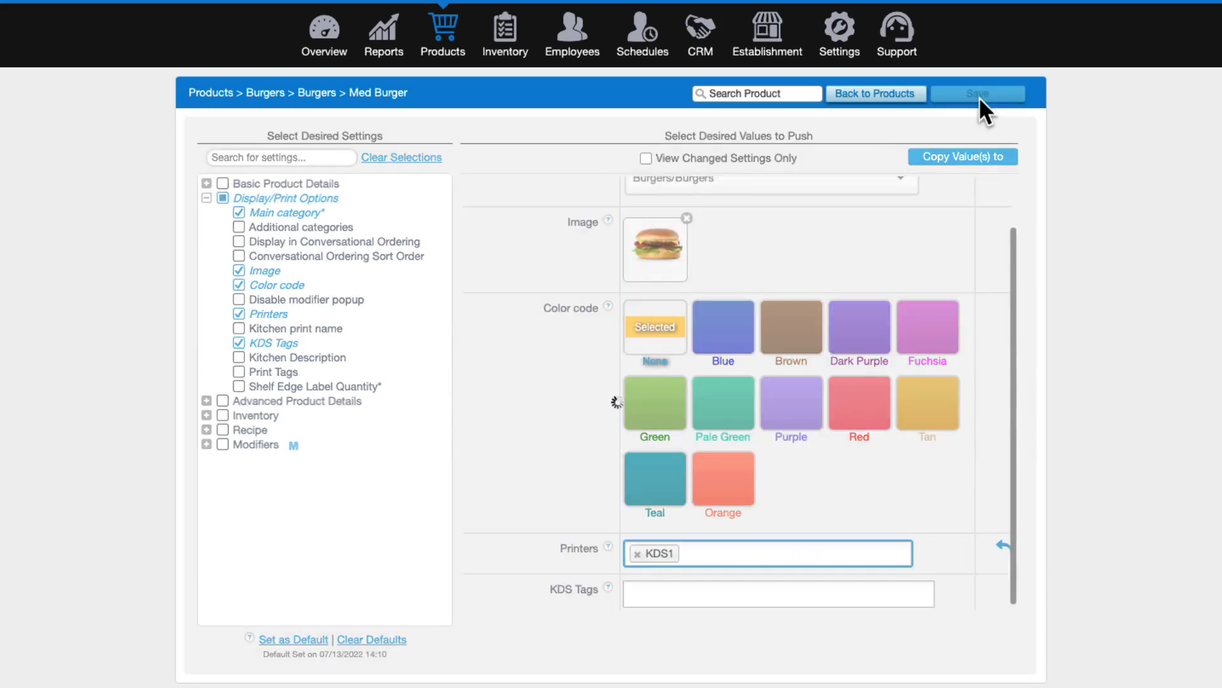
{"action": "left_click", "coordinate": [977, 93]}
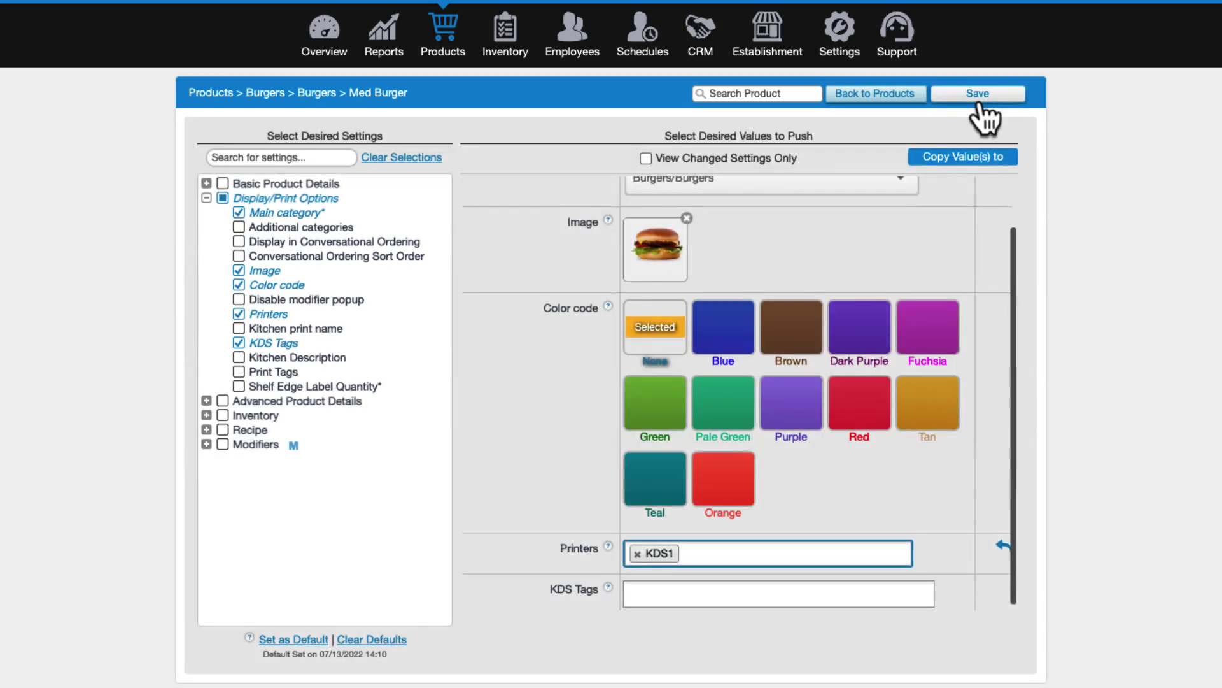
{"action": "left_click", "coordinate": [977, 94]}
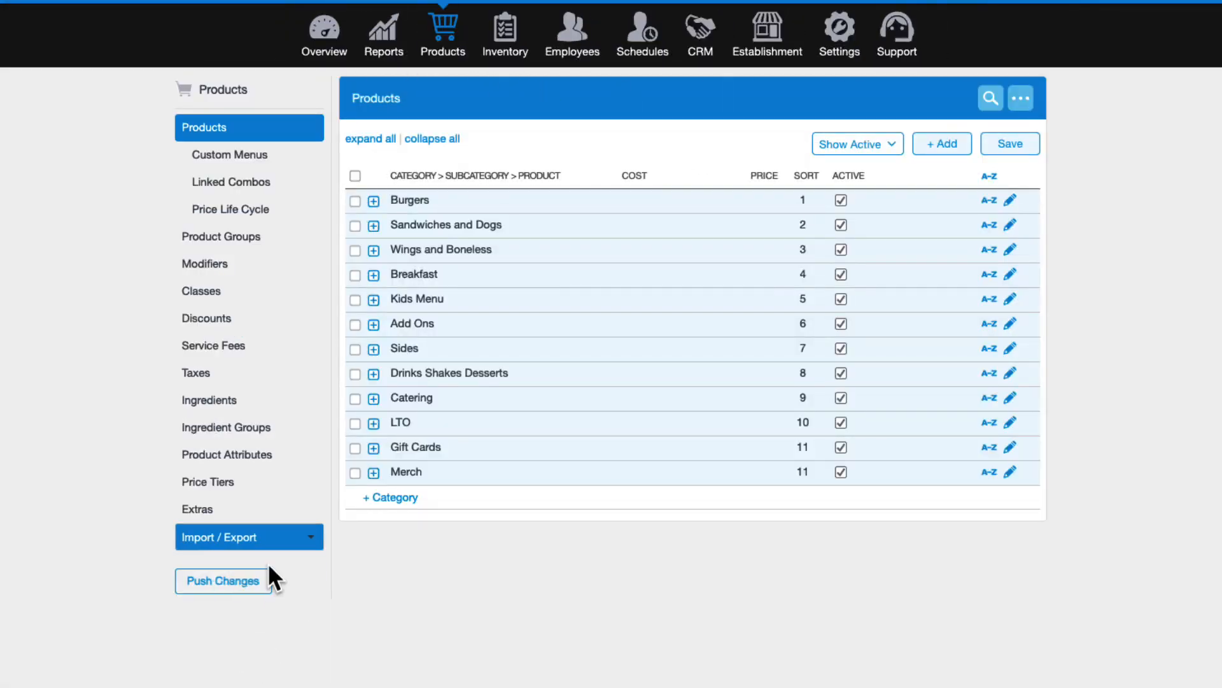
In Import / Export, include the Printers field in the product export contents.
{"action": "left_click", "coordinate": [219, 536]}
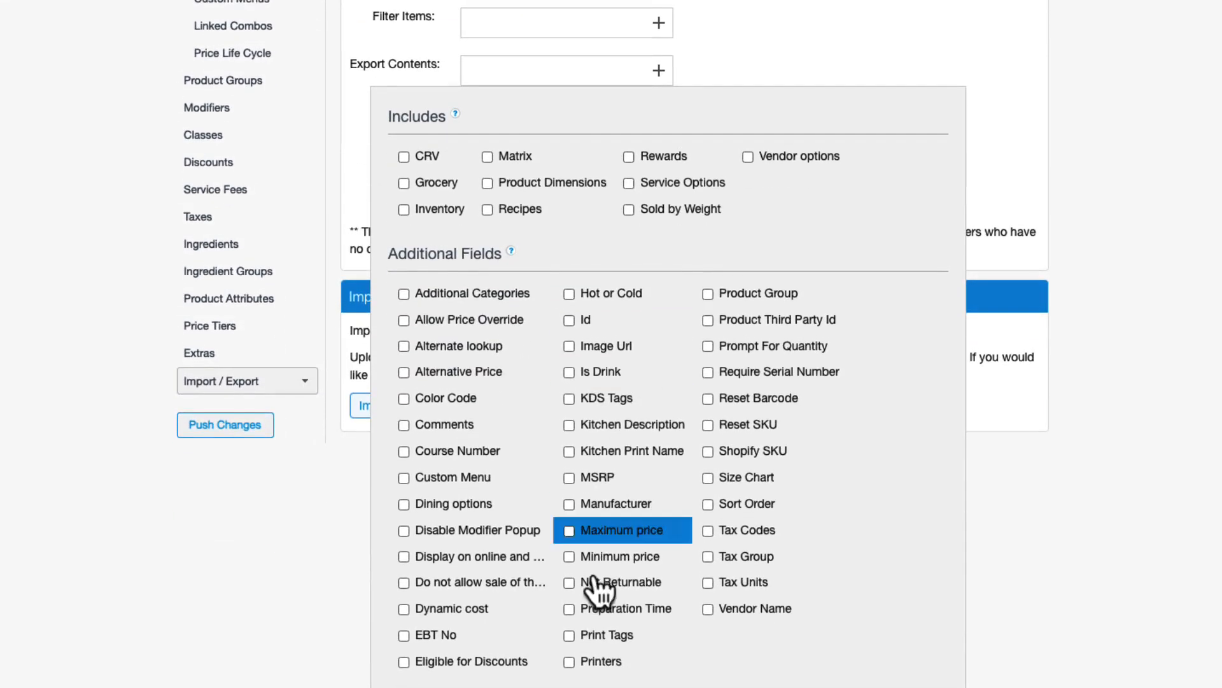
{"action": "left_click", "coordinate": [569, 662]}
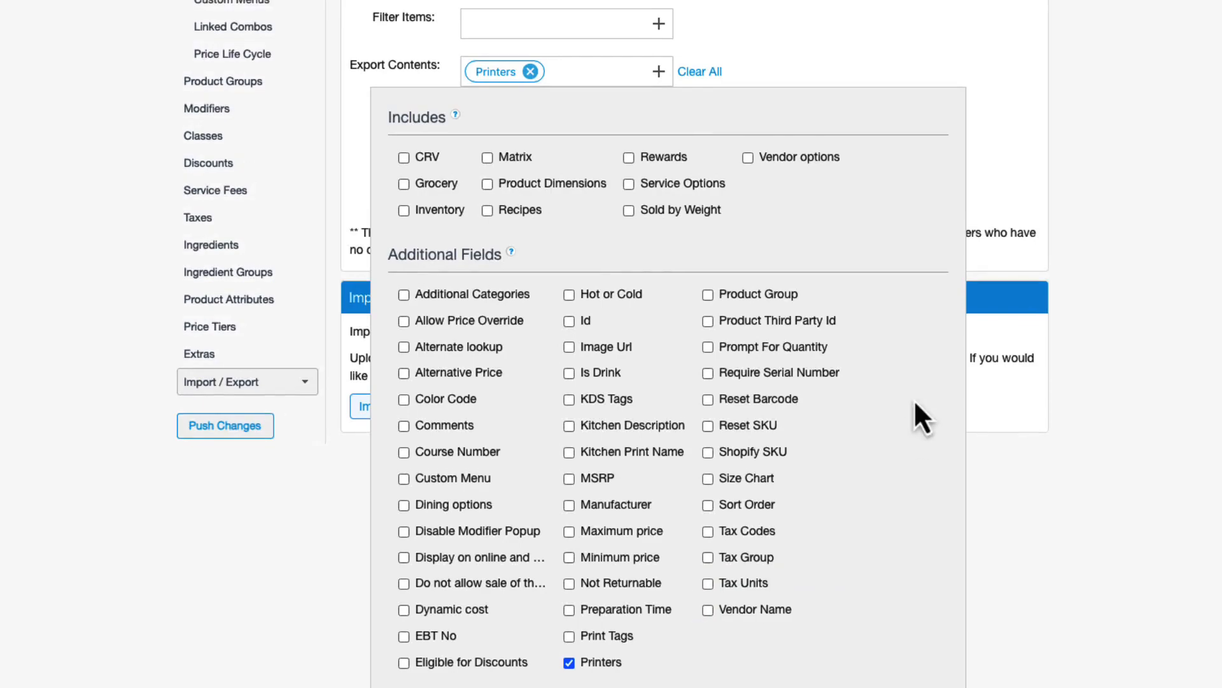